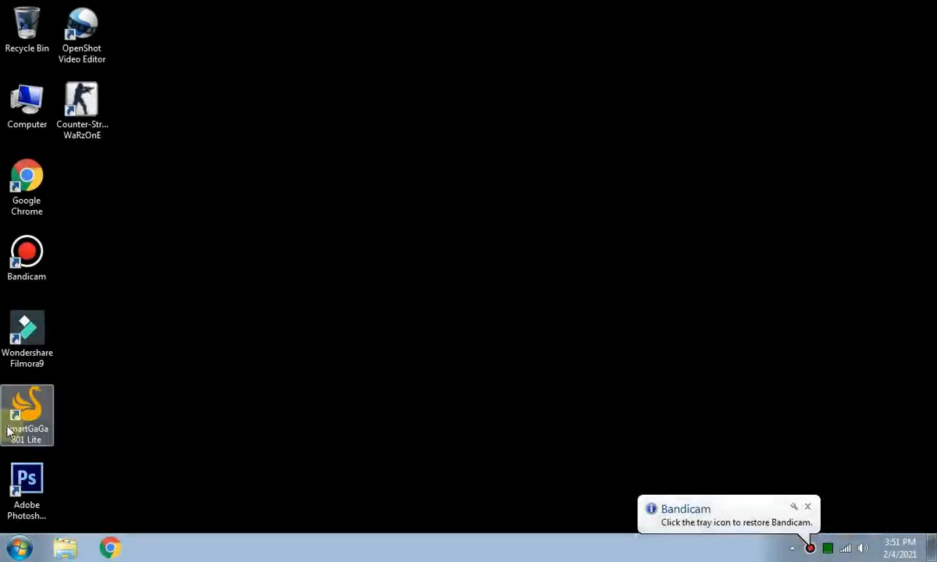
# Launch SmartGaGa 801 Lite from its desktop shortcut
pyautogui.doubleClick(27, 410)
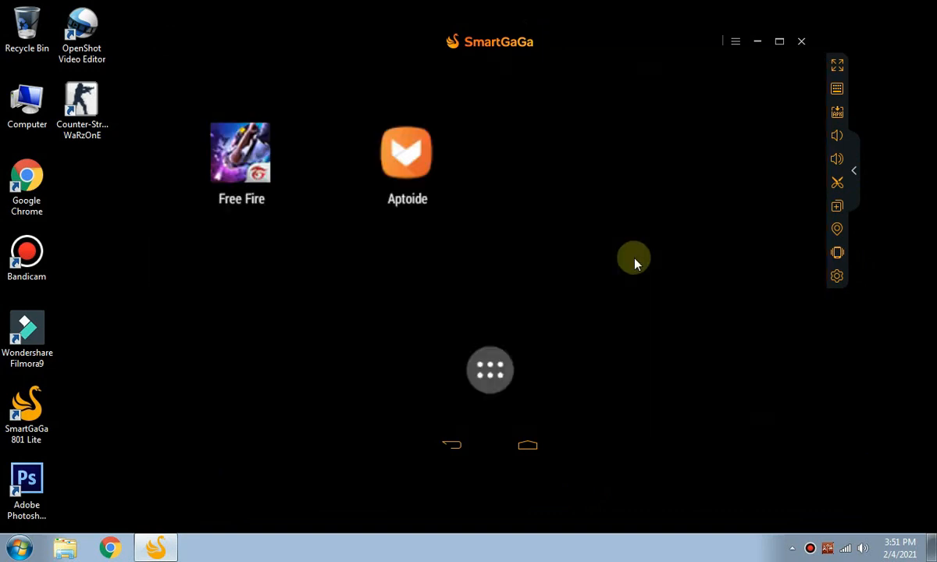
pyautogui.moveTo(381, 226)
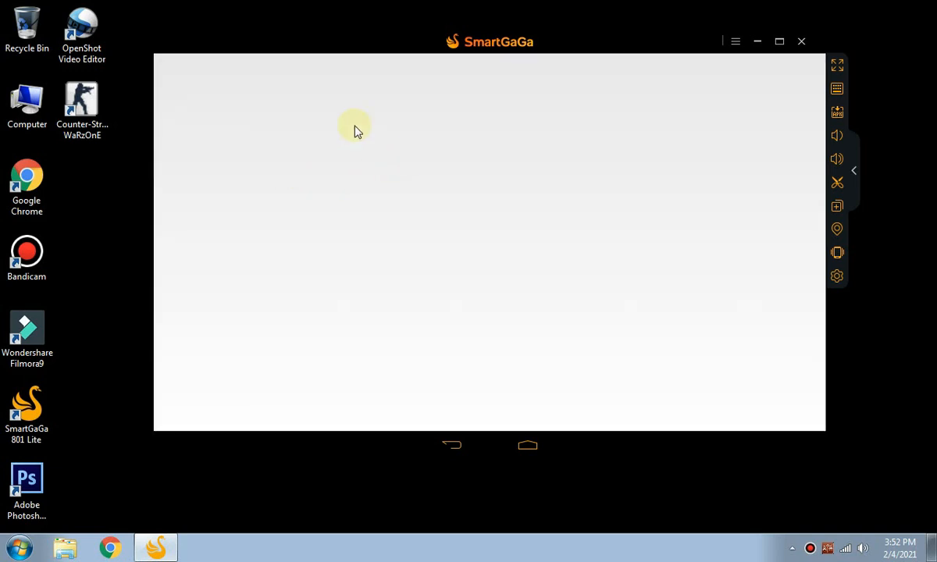
pyautogui.moveTo(431, 190)
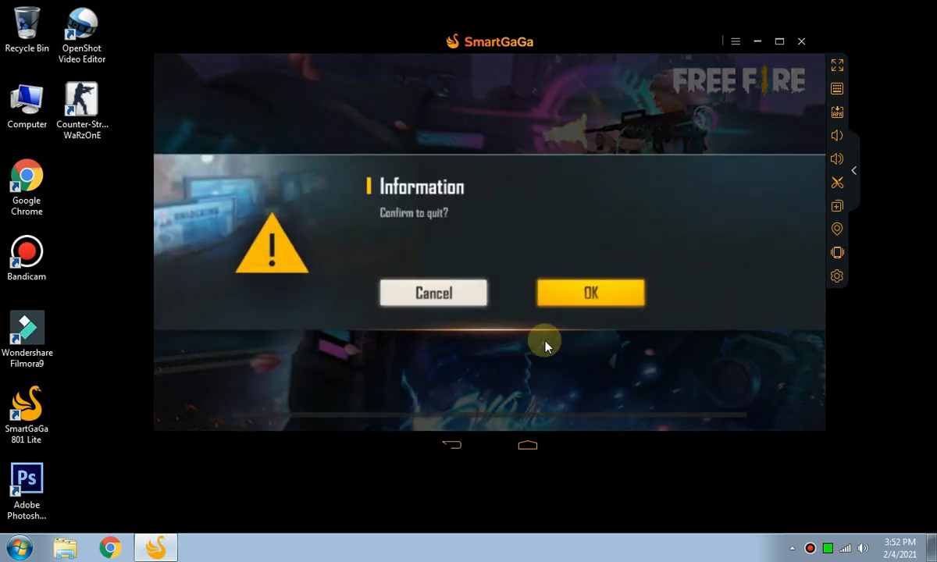
# Confirm quitting Free Fire at its exit prompt
pyautogui.click(434, 293)
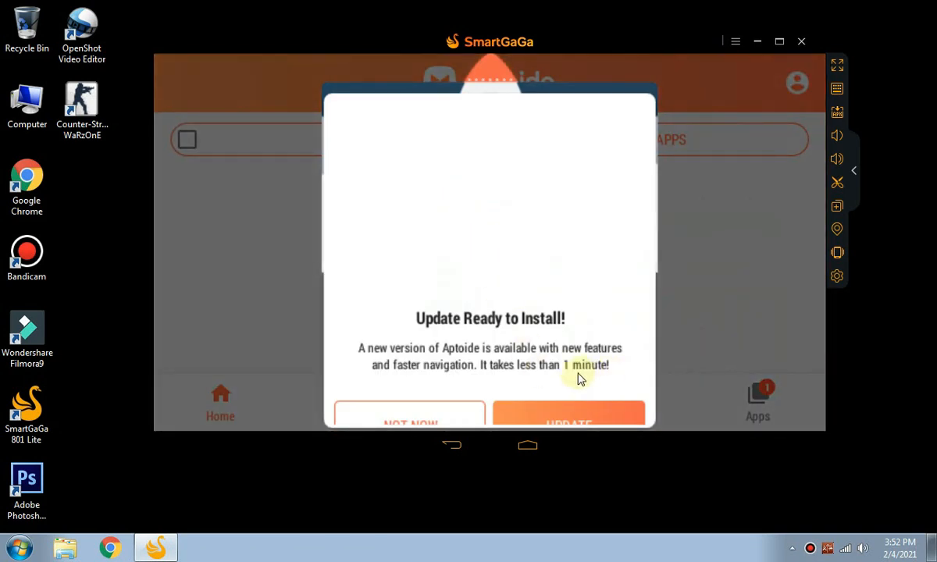
# Dismiss Aptoide's Update Ready to Install prompt with NOT NOW
pyautogui.click(410, 423)
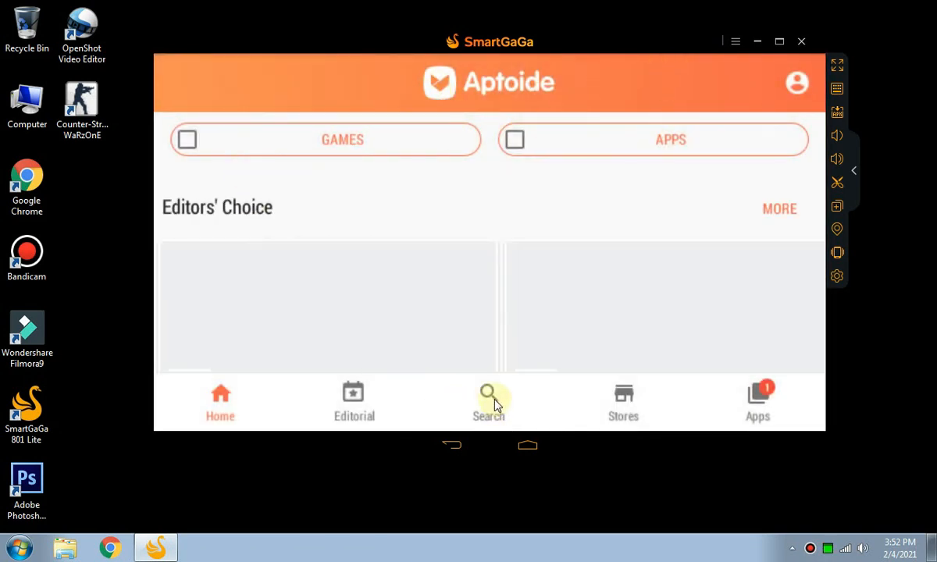
# Search Aptoide for 'Free' to find Garena Free Fire-New Beginning
pyautogui.click(488, 402)
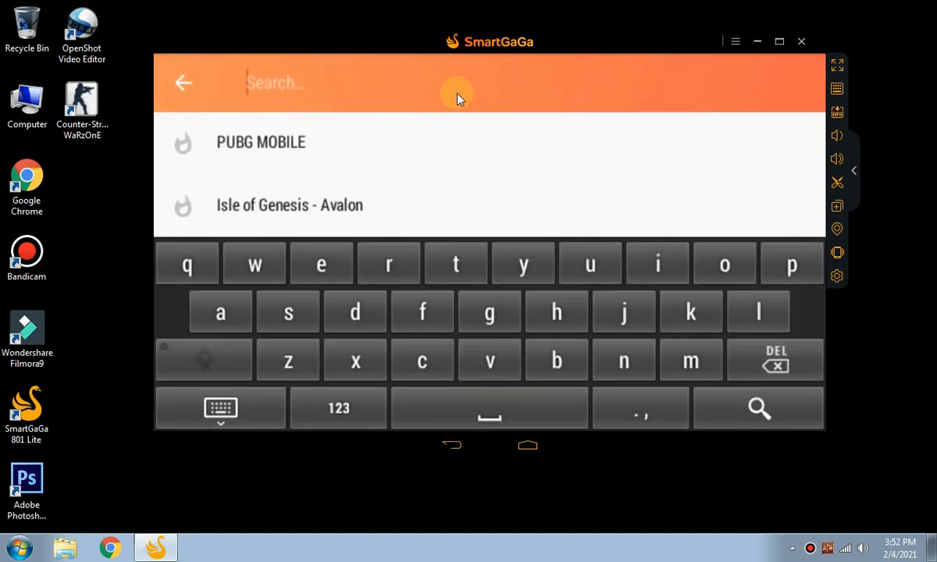
pyautogui.write('Free')
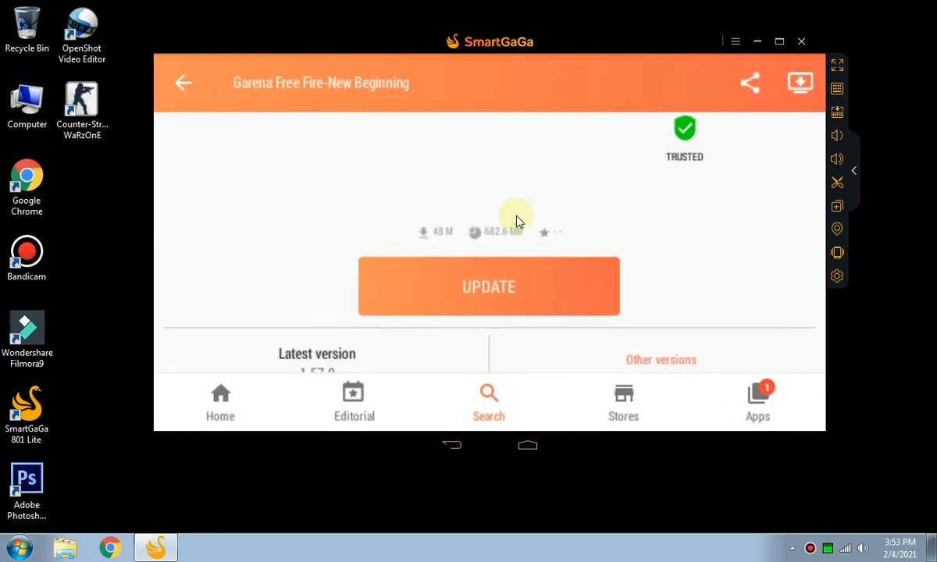
# Start the Garena Free Fire update download, then view and close the wireless network status
pyautogui.click(489, 286)
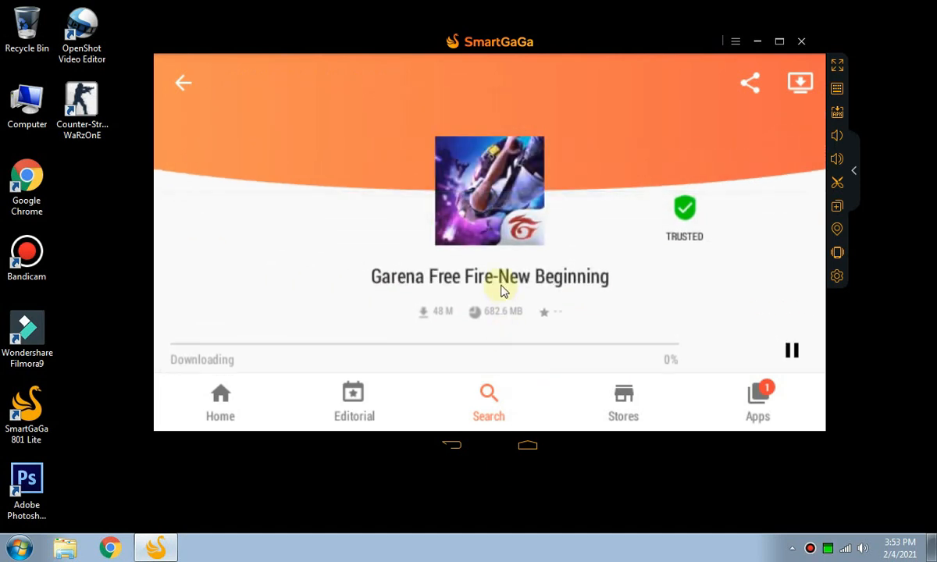
pyautogui.moveTo(637, 371)
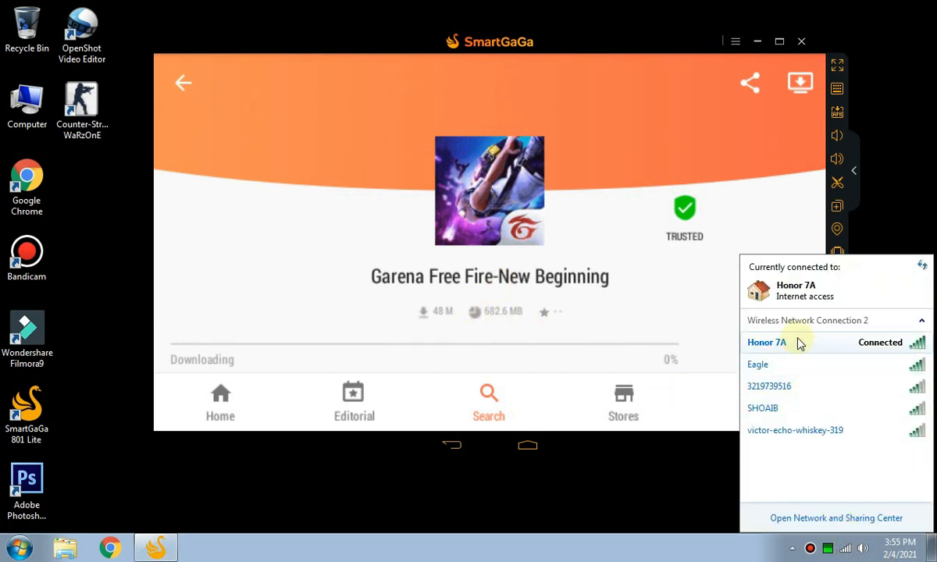
pyautogui.click(767, 343)
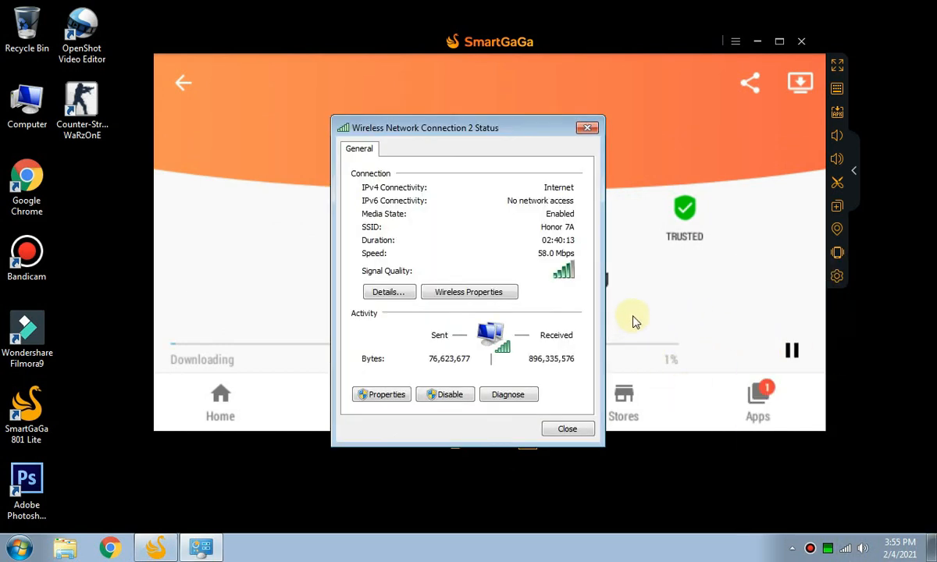
pyautogui.click(567, 428)
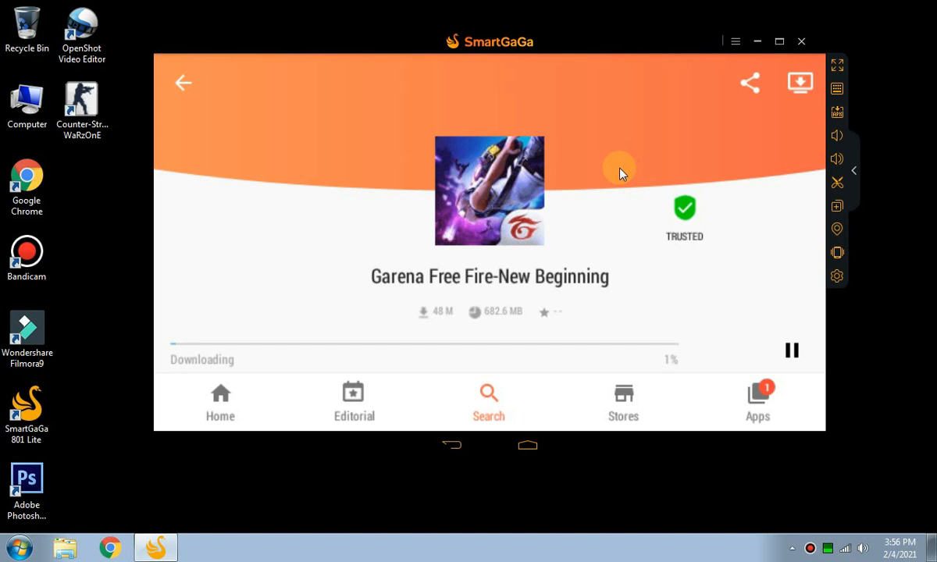
pyautogui.moveTo(816, 538)
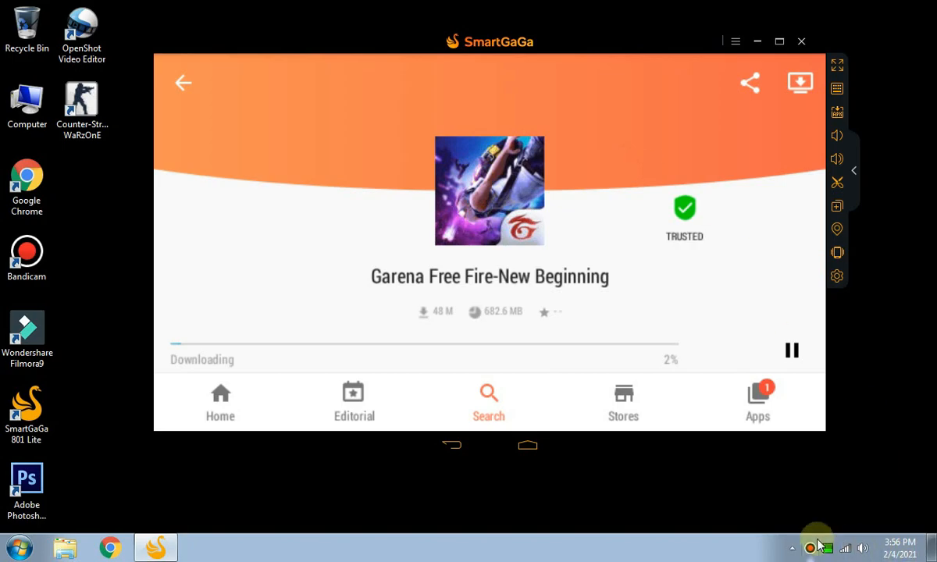